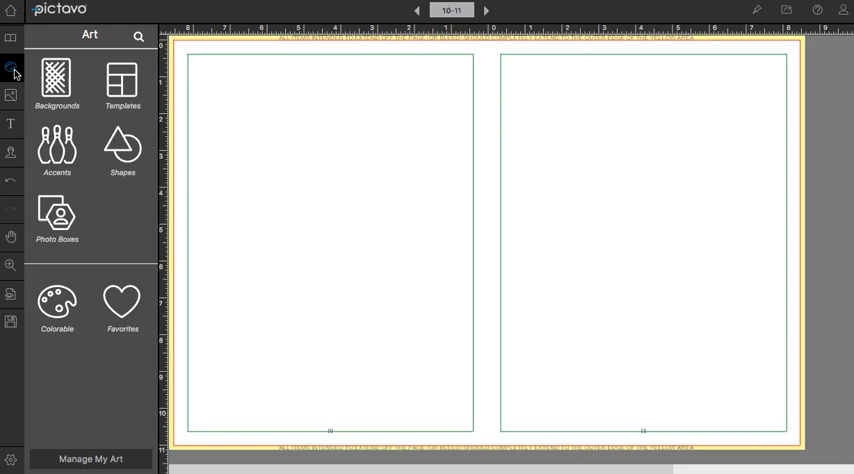
Step: Open the Scrapbook folder in the Backgrounds library
click(57, 82)
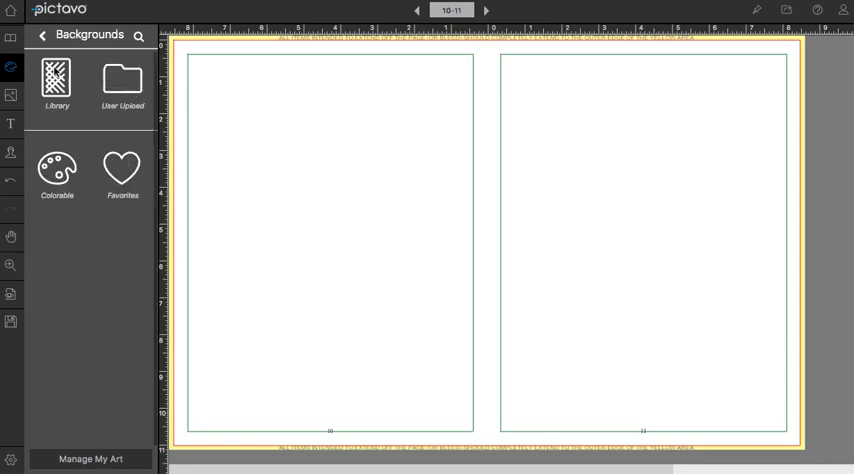
click(57, 85)
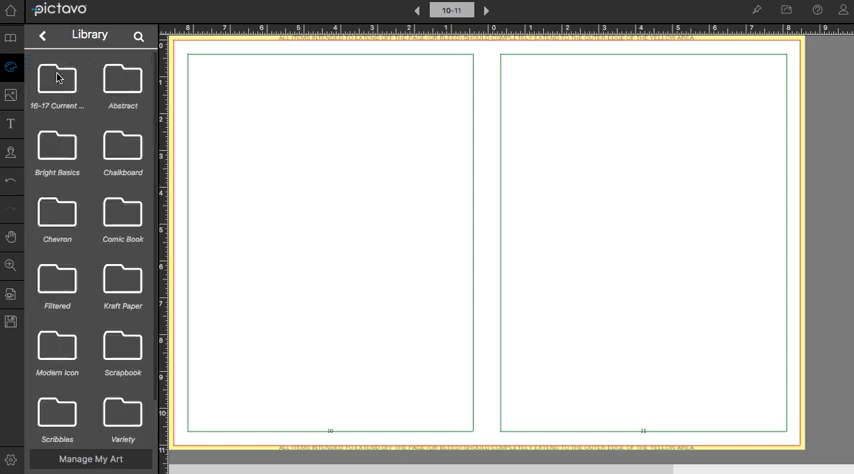
click(57, 82)
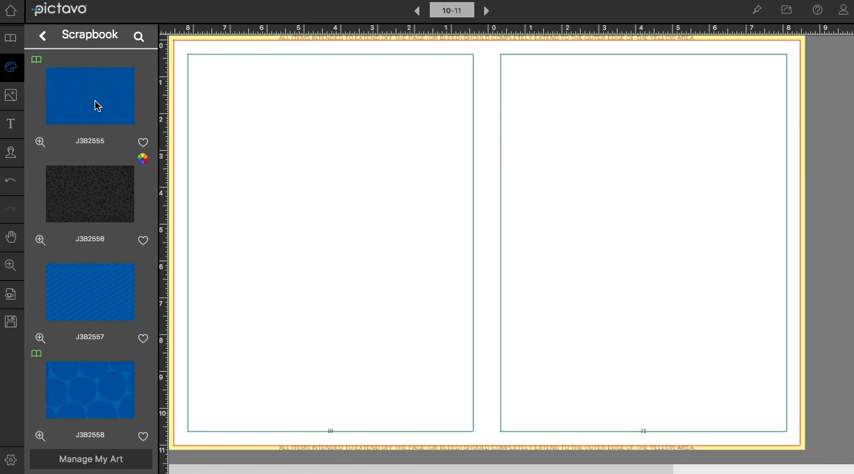
mouse_move(81, 86)
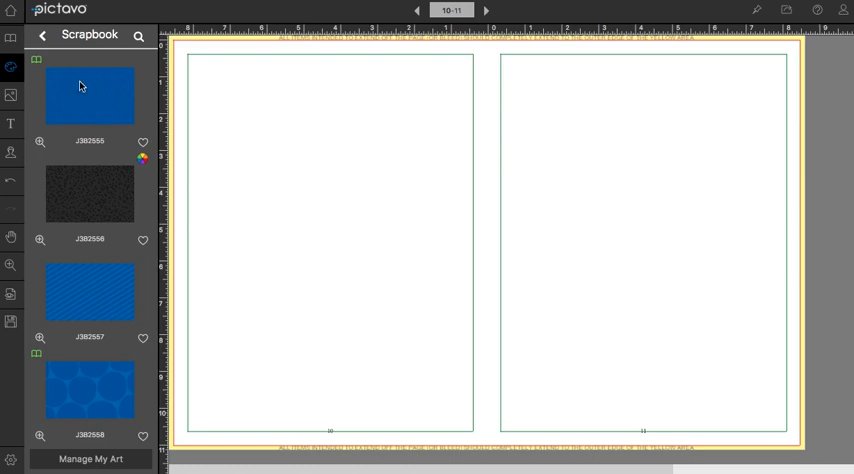
drag(89, 95, 349, 173)
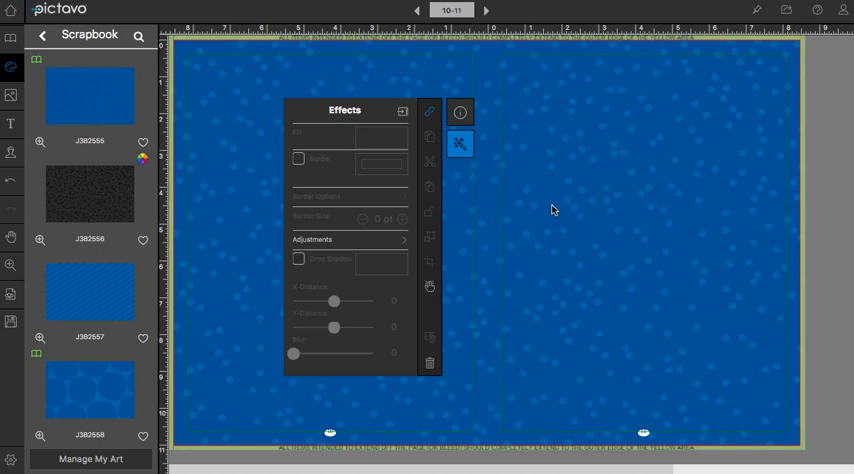
mouse_move(490, 355)
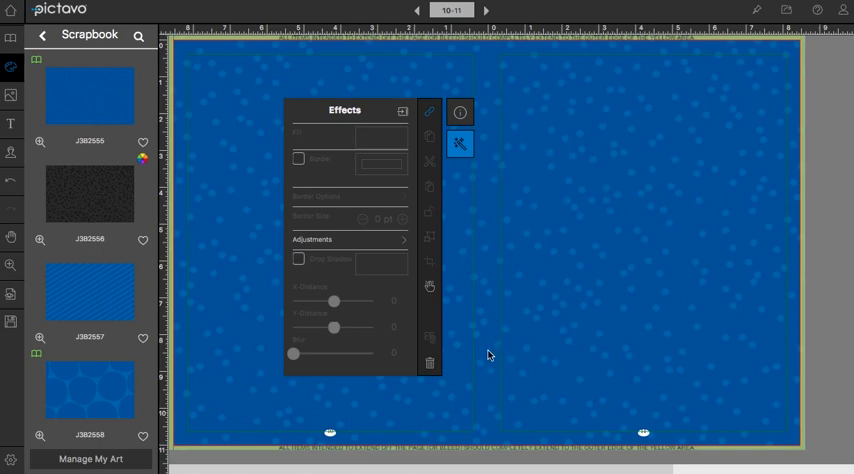
mouse_move(463, 337)
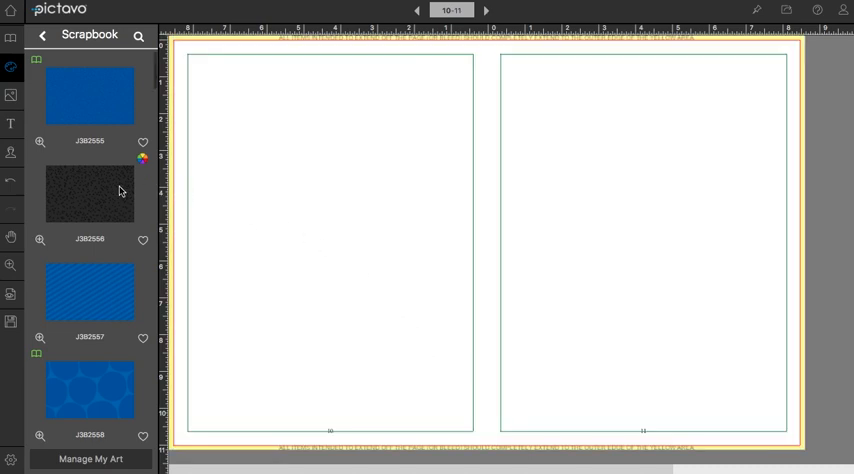
mouse_move(98, 190)
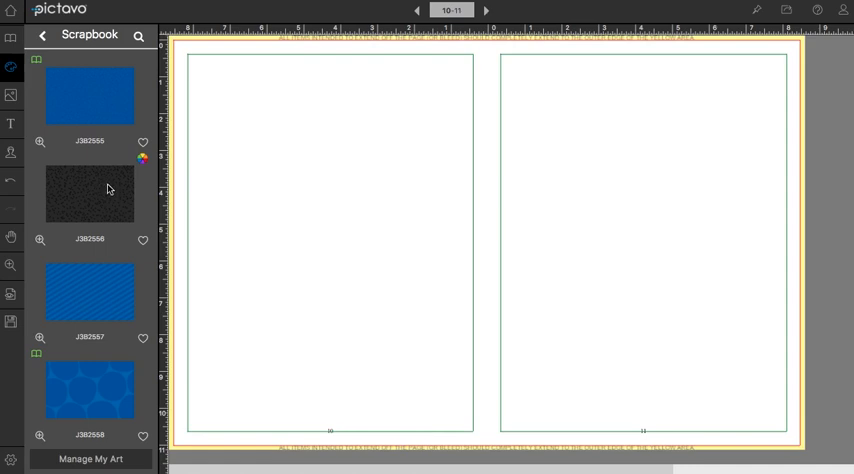
mouse_move(144, 164)
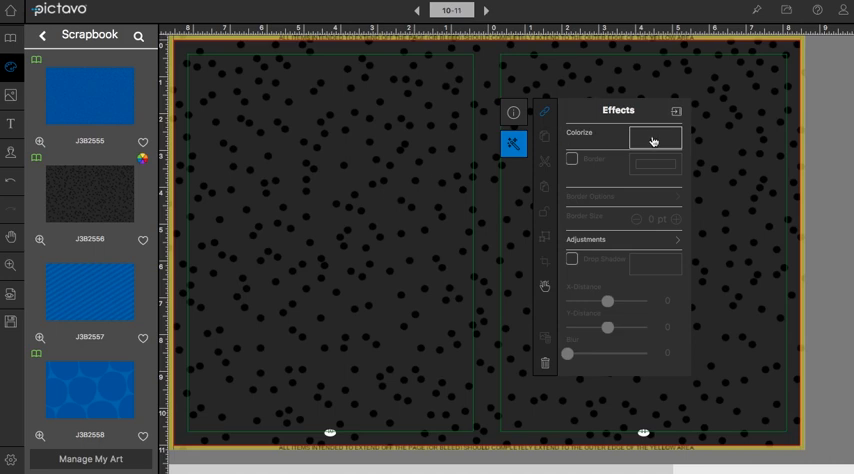
Step: Colorize the dotted background purple and add that purple to Saved Colors
click(655, 137)
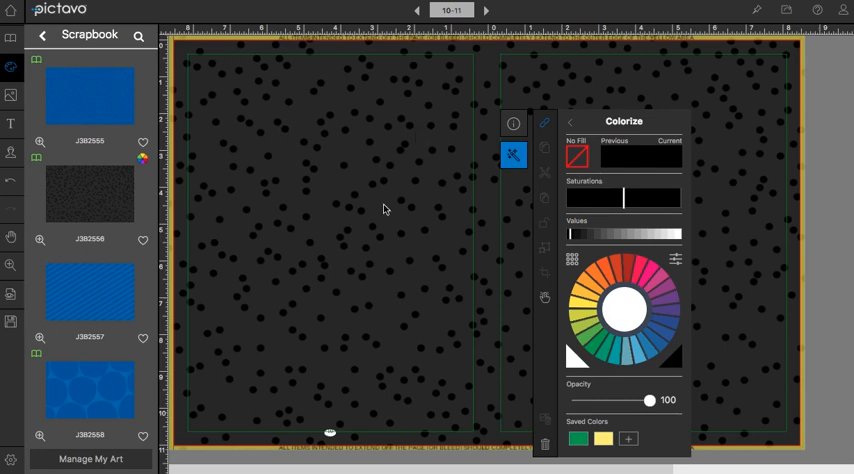
click(638, 293)
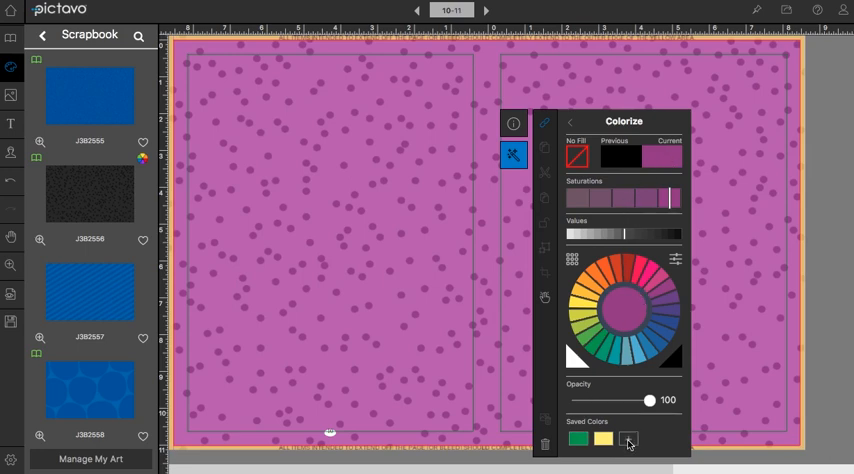
click(629, 439)
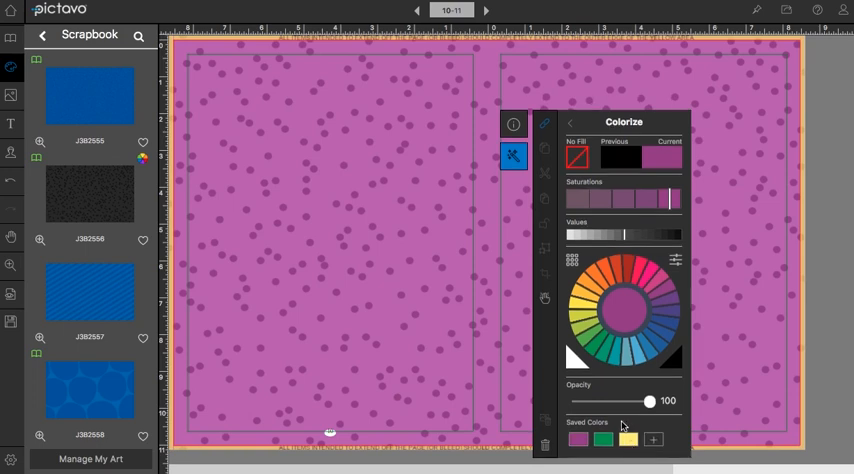
mouse_move(623, 428)
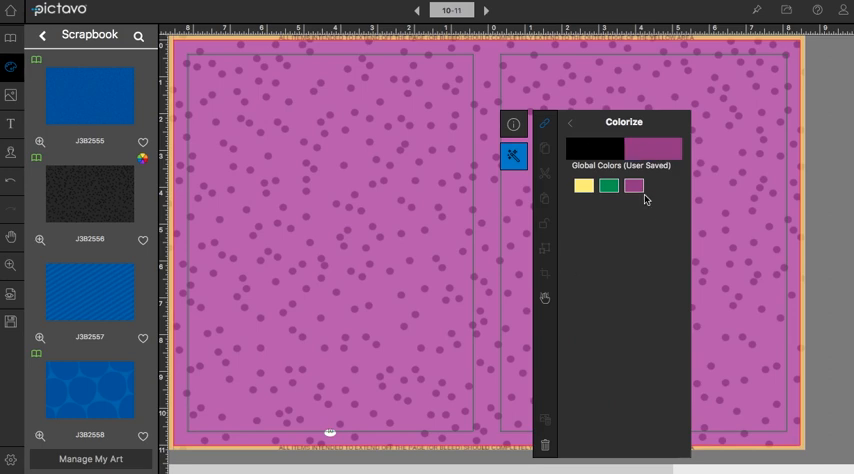
Step: Delete the saved purple swatch and remove the background from pages 10–11
click(632, 186)
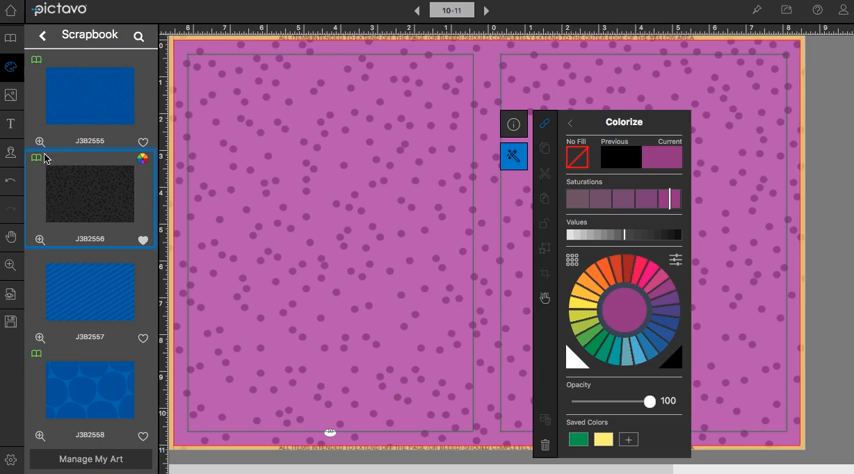
mouse_move(38, 168)
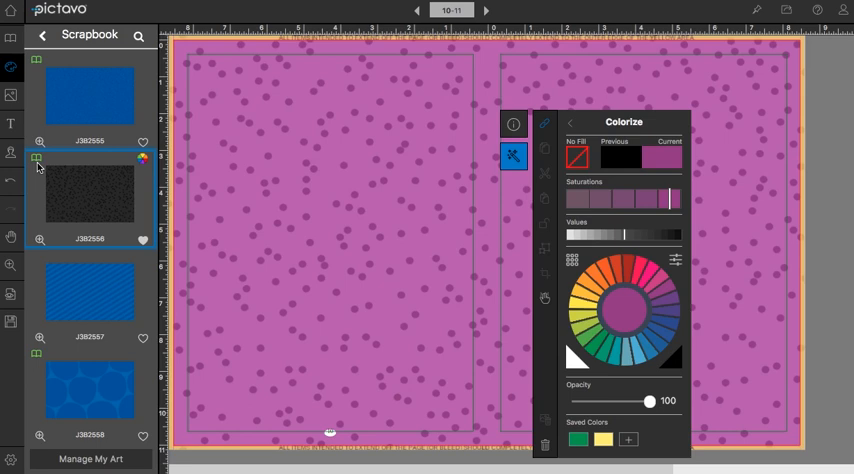
click(569, 124)
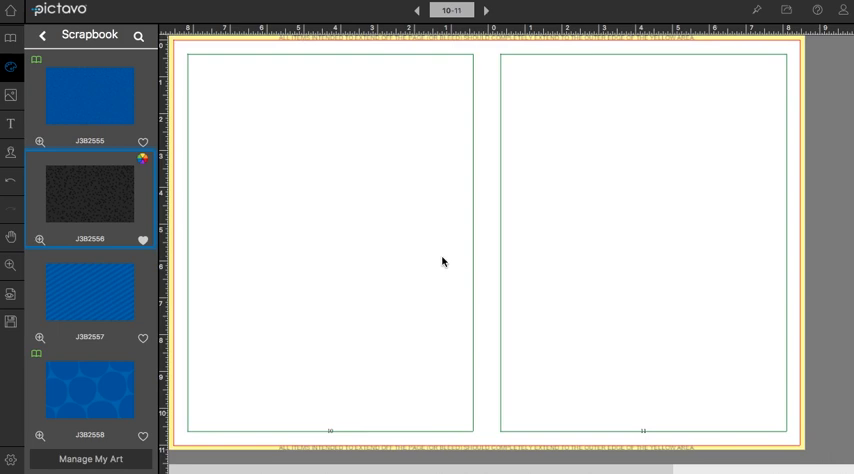
Step: Open the Comic Book accents library and place the yellow tape accent on page 10
click(44, 36)
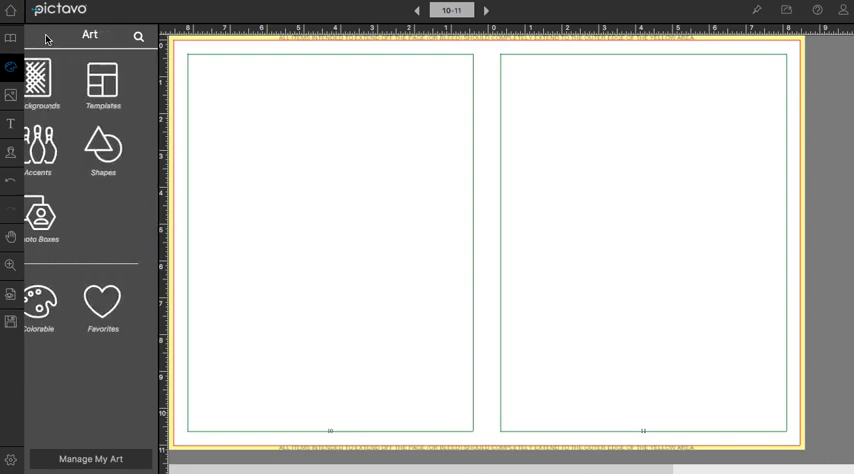
click(38, 155)
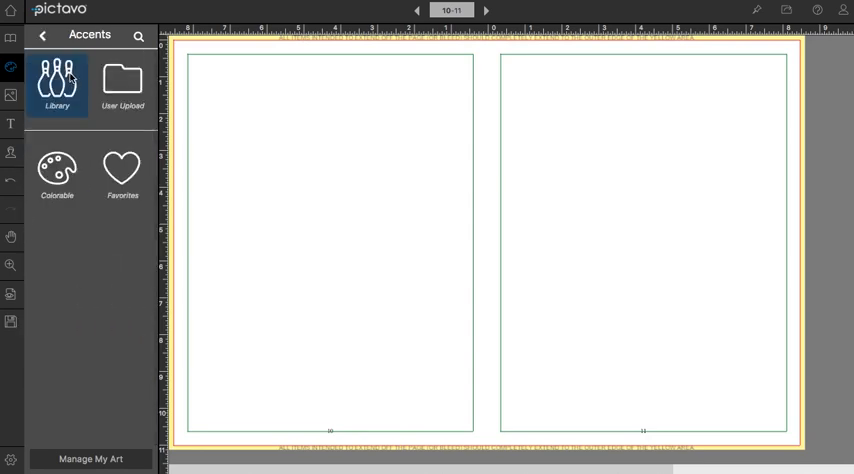
click(57, 85)
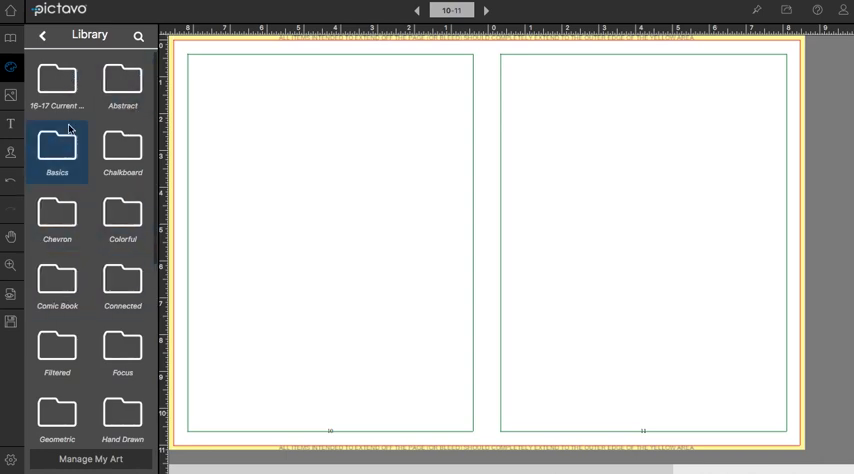
click(57, 282)
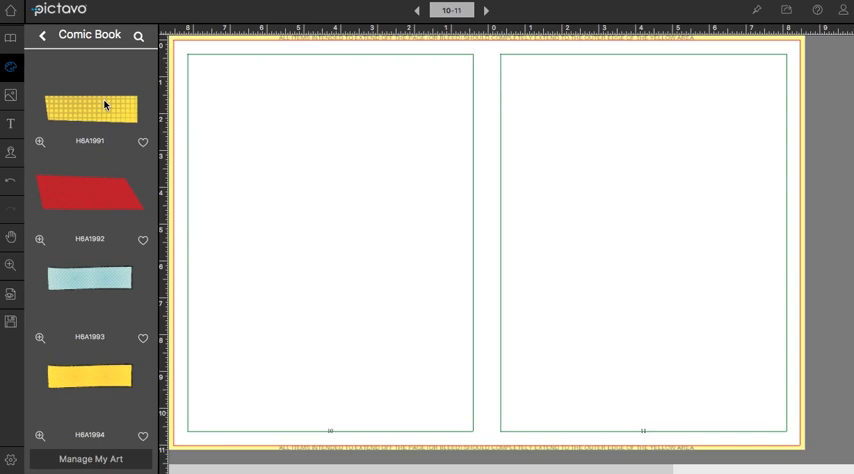
mouse_move(99, 109)
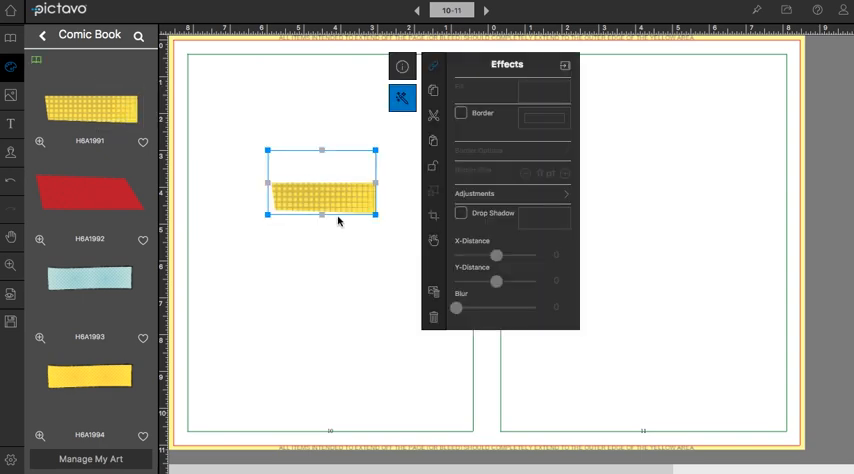
drag(320, 190, 260, 240)
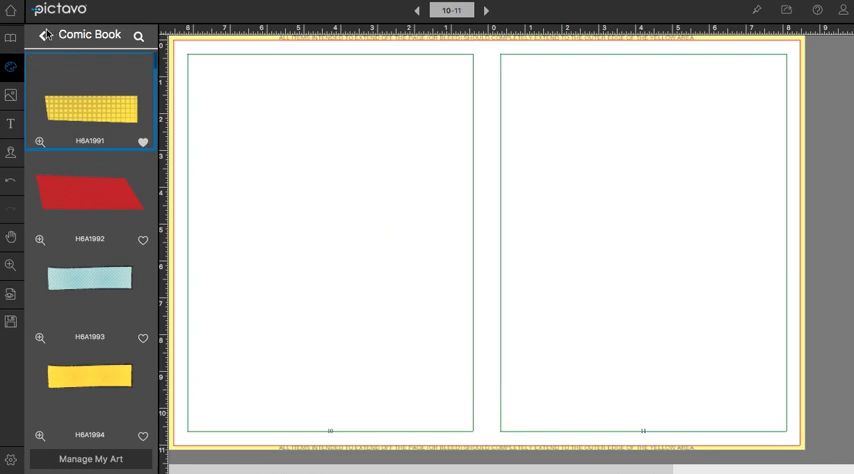
click(44, 35)
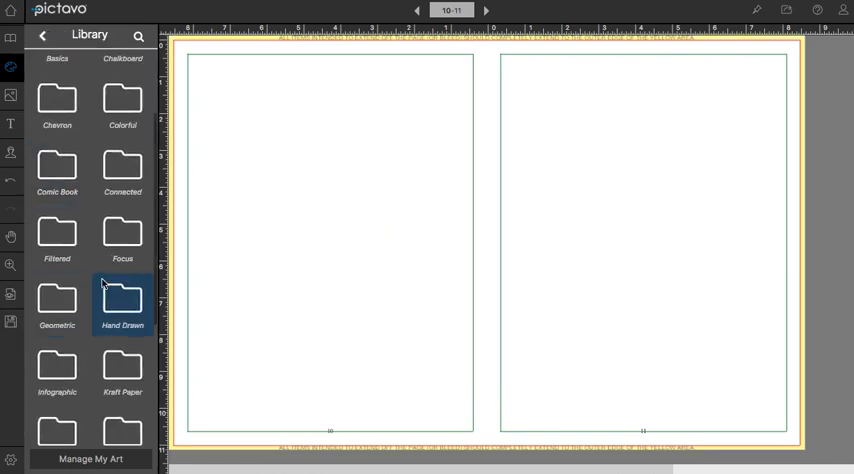
Step: Open the Hand Drawn accent collection
click(122, 300)
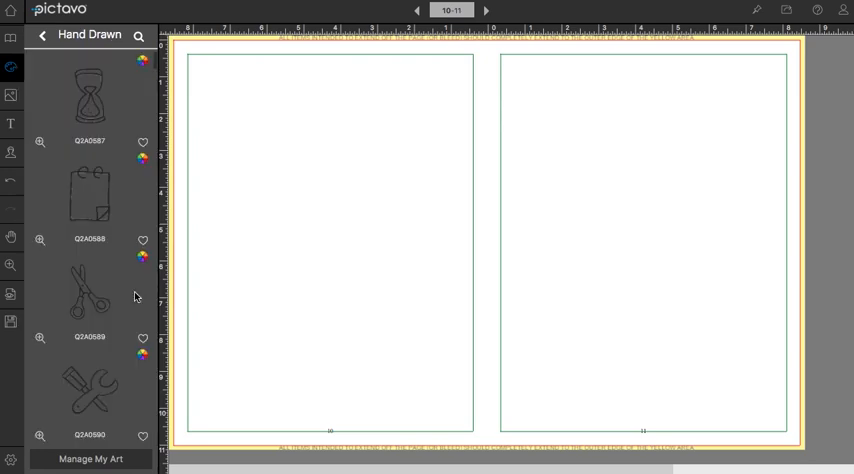
mouse_move(115, 143)
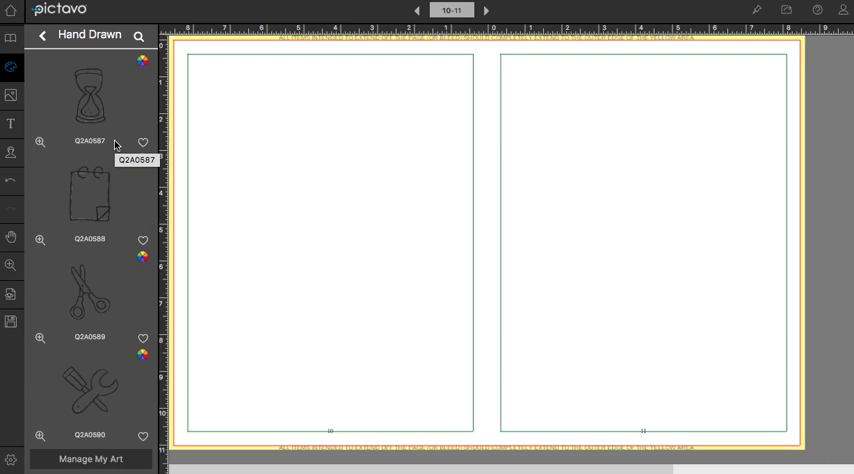
mouse_move(155, 117)
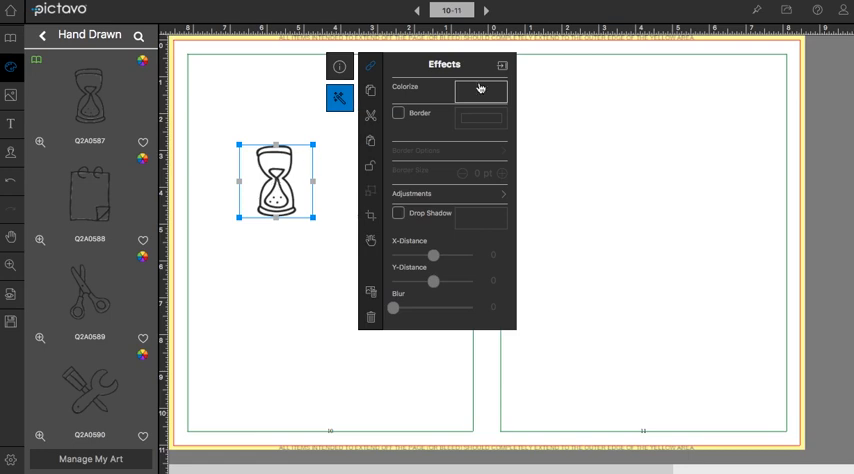
mouse_move(420, 92)
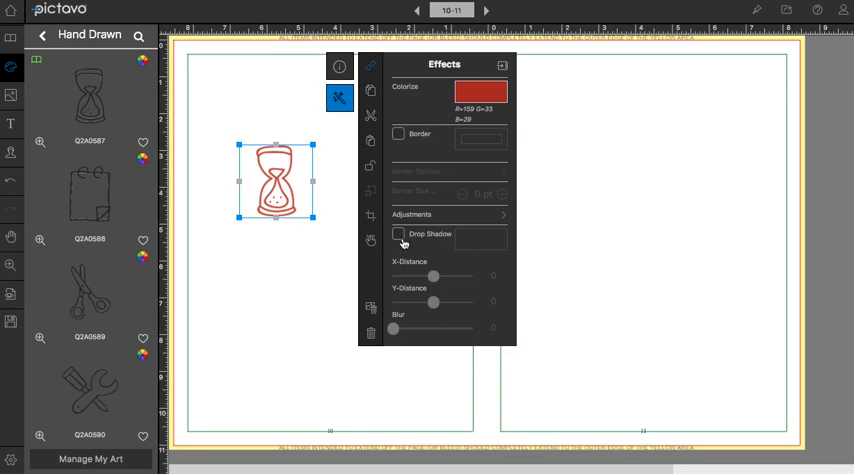
Step: Add a blue drop shadow to the hourglass with X-Distance 8
click(398, 234)
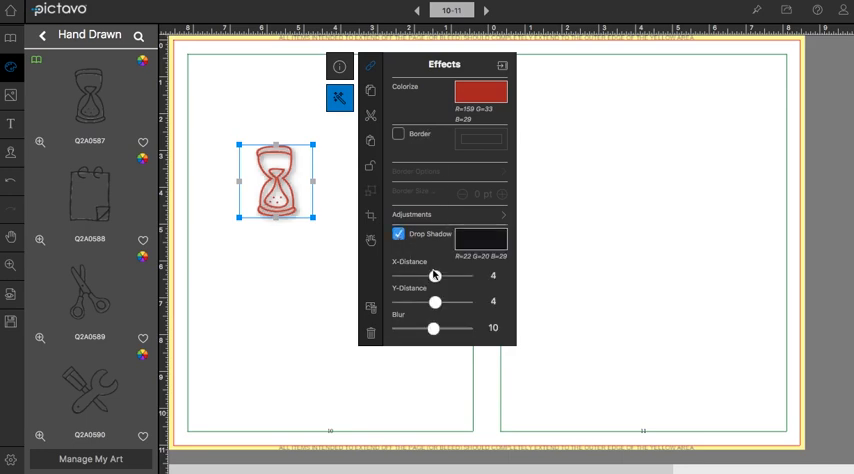
drag(433, 276, 441, 276)
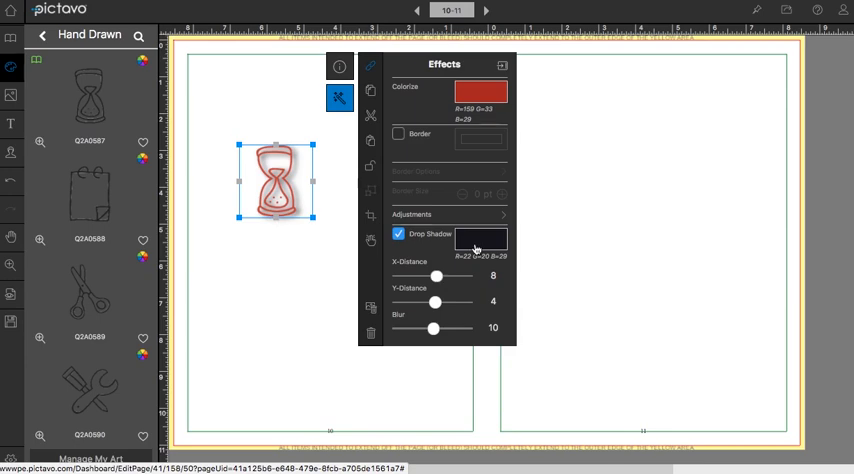
click(481, 240)
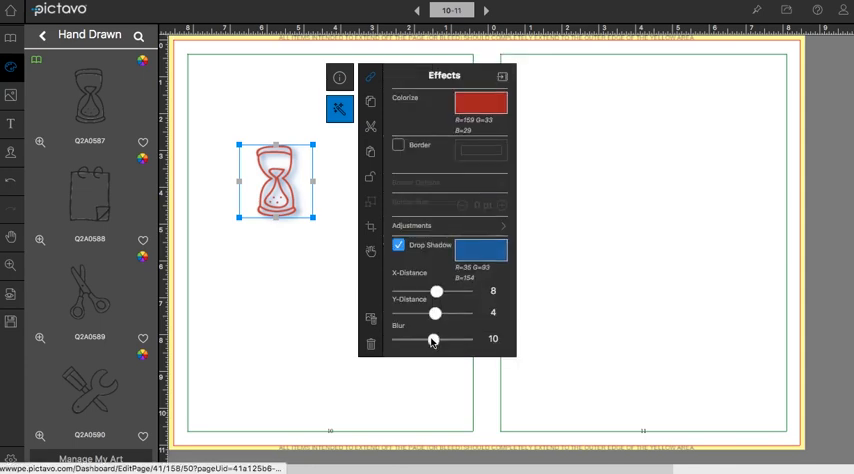
drag(435, 340, 397, 340)
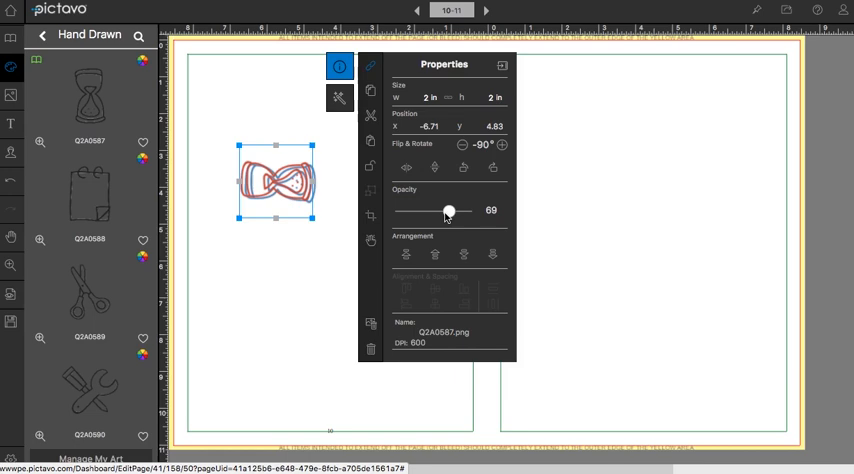
Step: Set the hourglass to 43% opacity, favorite it, and browse the Favorites categories
drag(449, 211, 428, 211)
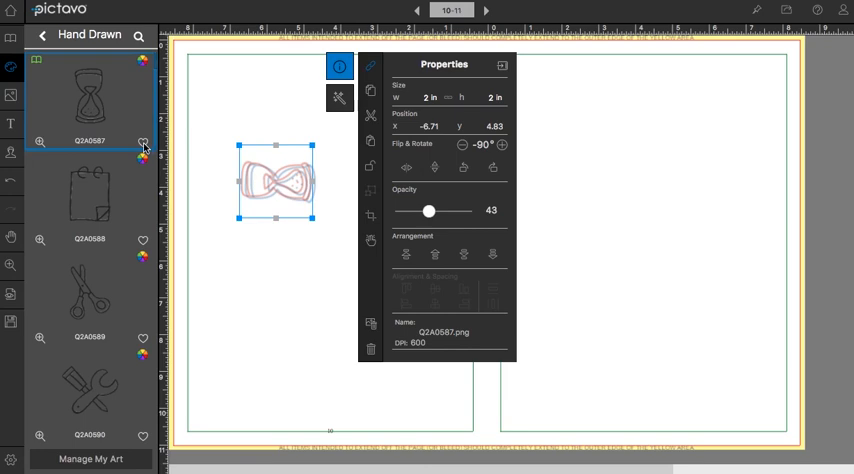
click(143, 141)
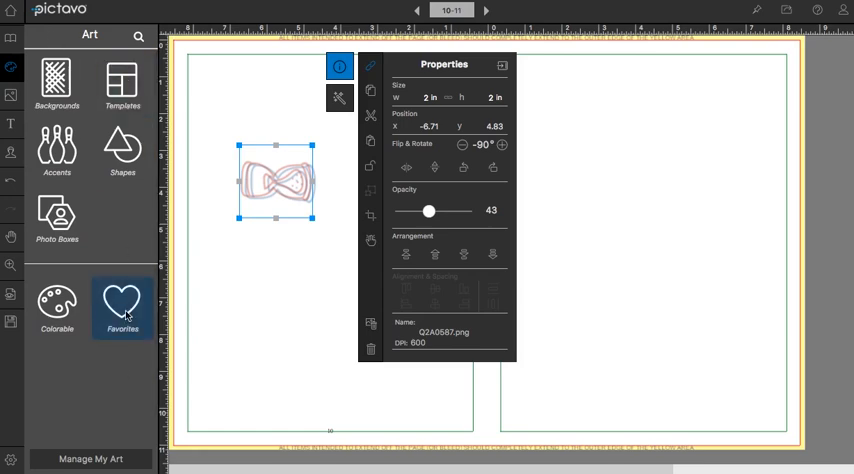
click(122, 307)
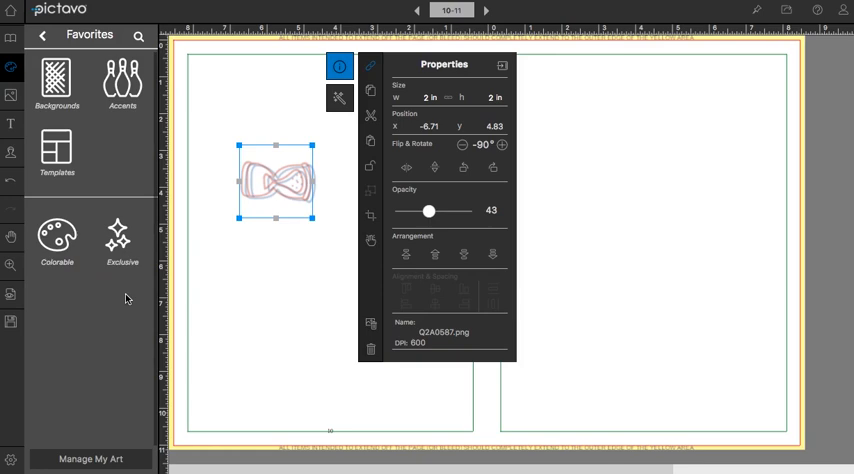
click(57, 83)
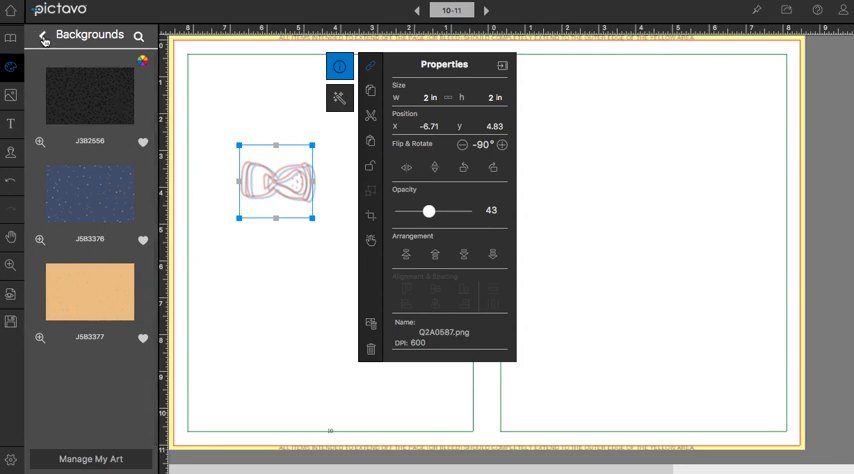
click(42, 36)
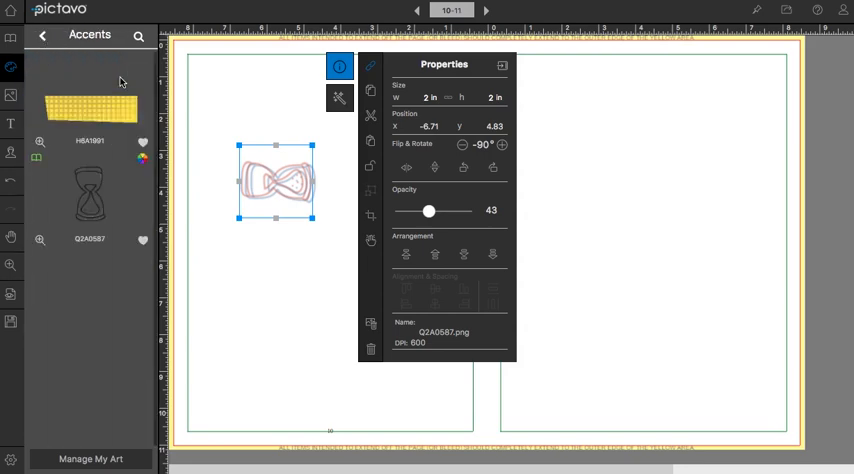
click(43, 35)
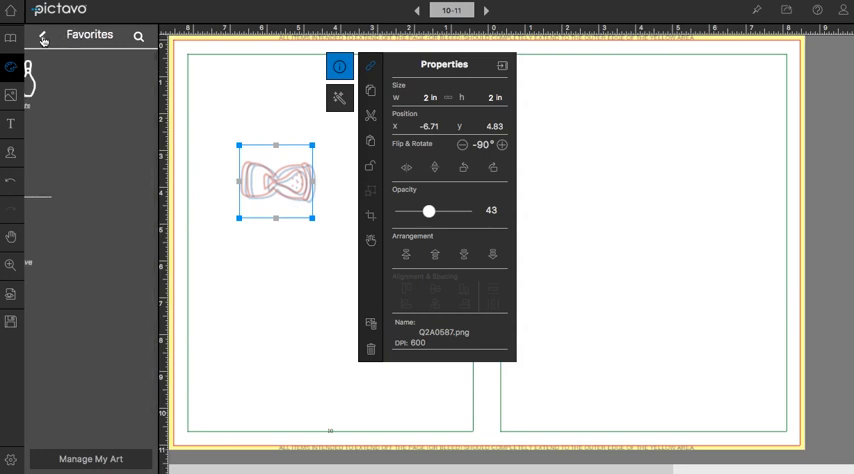
click(11, 68)
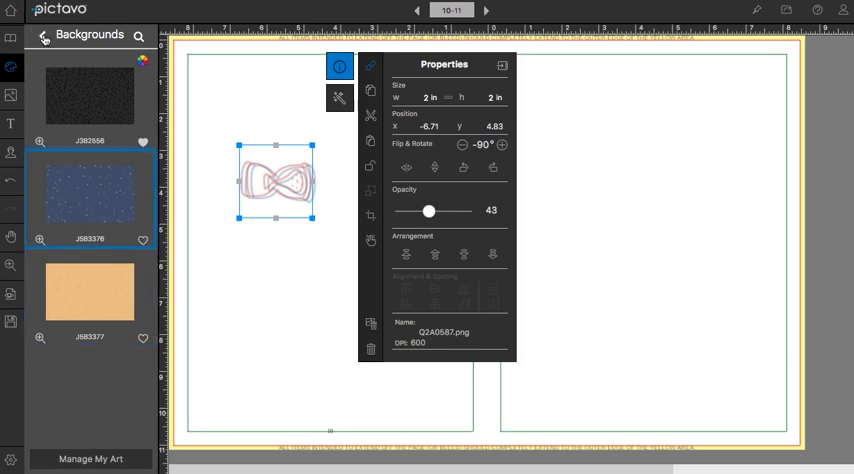
click(43, 35)
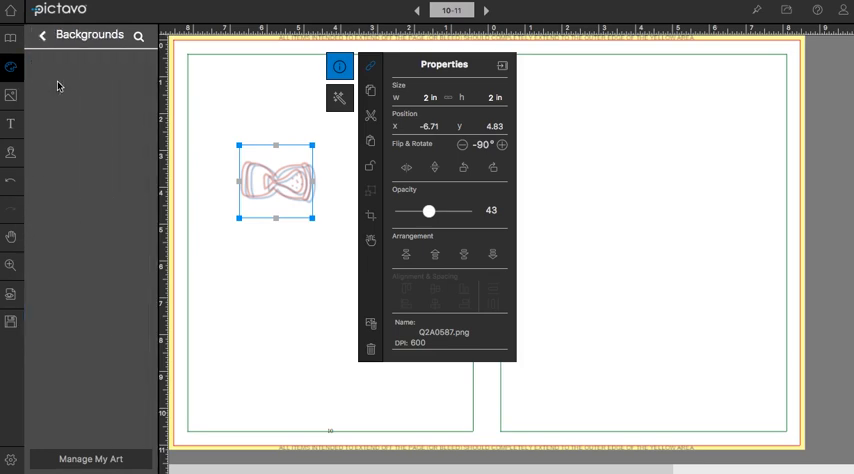
click(42, 35)
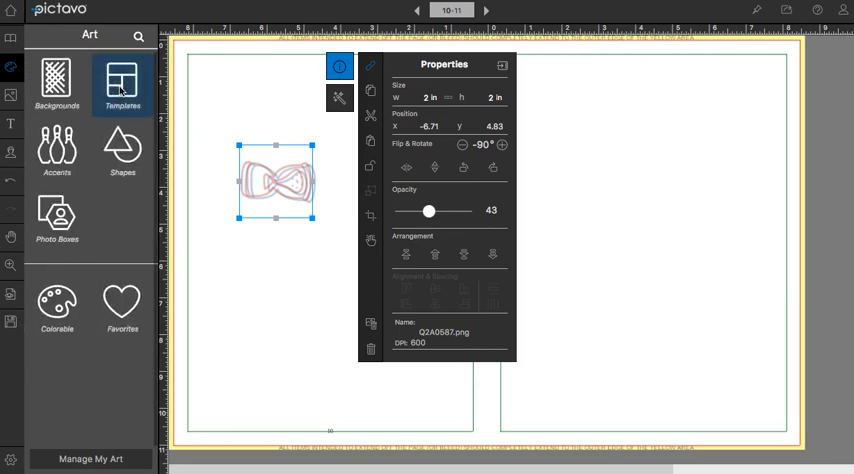
Step: Scroll the Templates library to the chalkboard designs and drop one onto the spread
click(122, 85)
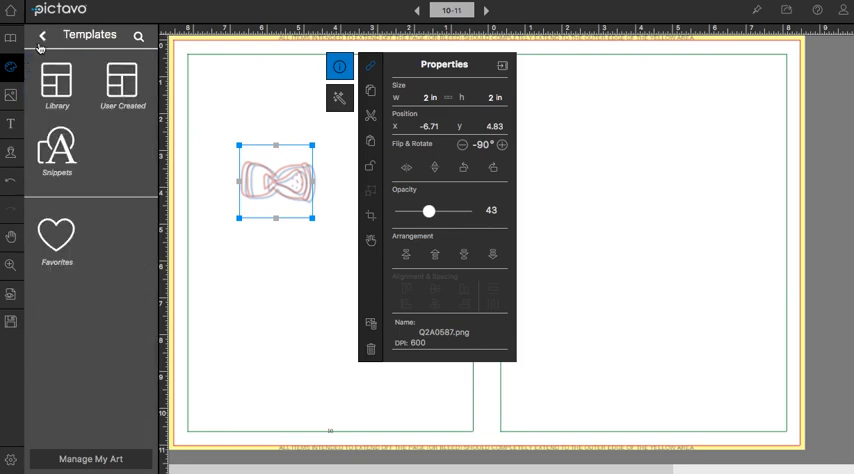
click(57, 85)
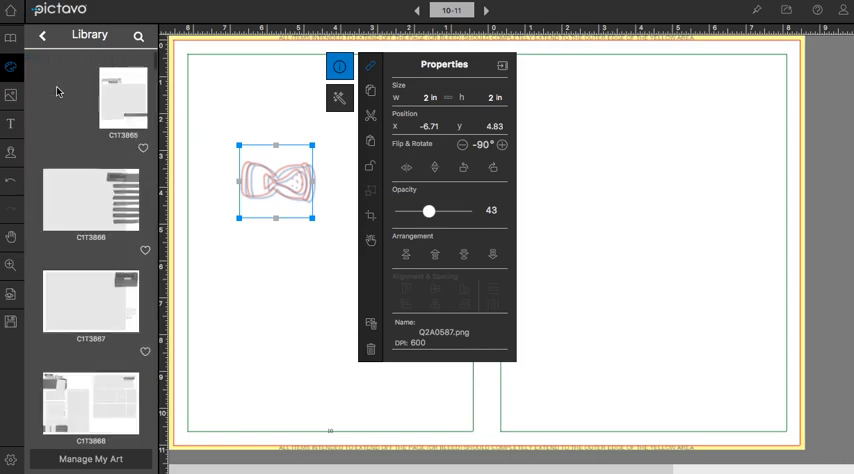
scroll(down, 3)
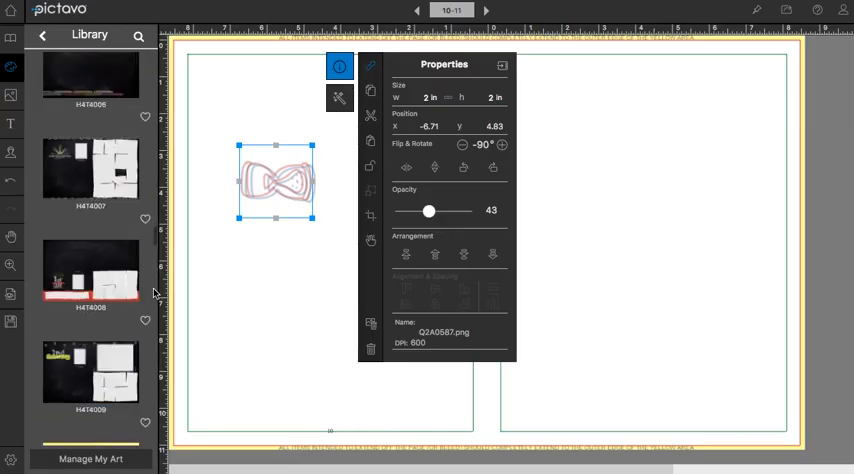
scroll(down, 3)
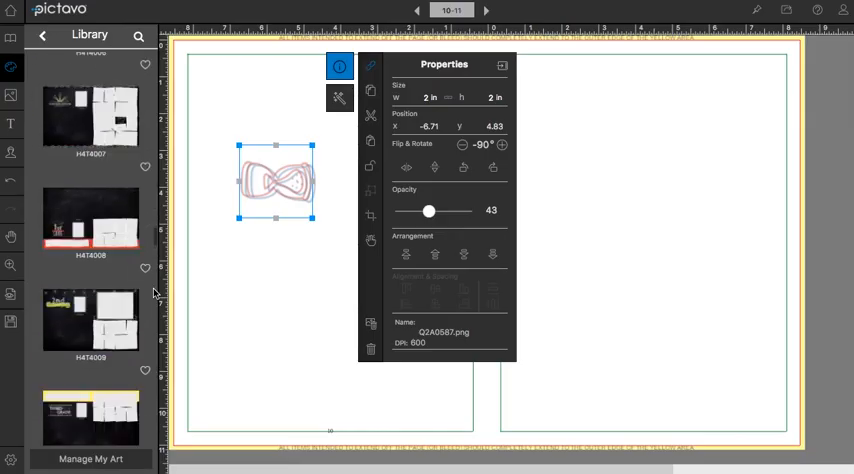
scroll(down, 3)
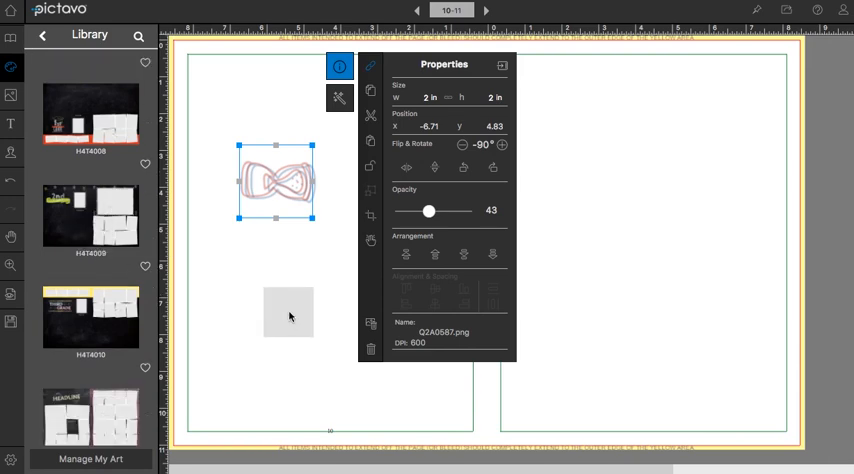
click(369, 349)
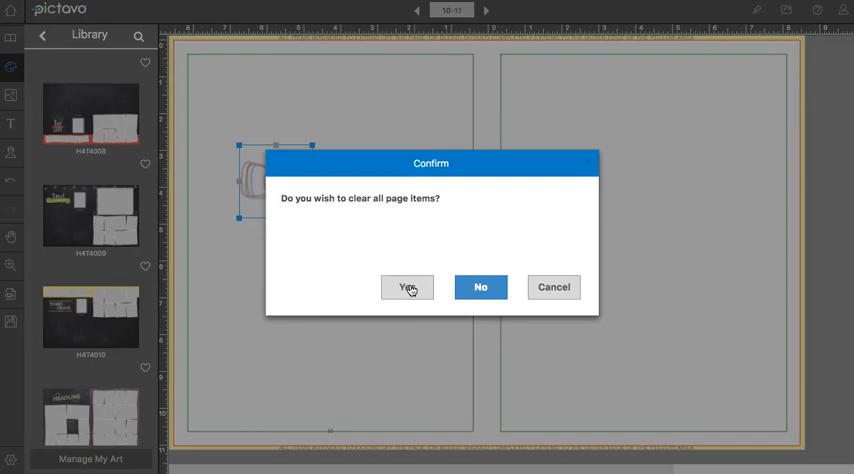
Step: Confirm clearing page items to apply the 2nd grade chalkboard template, then advance spreads
click(407, 287)
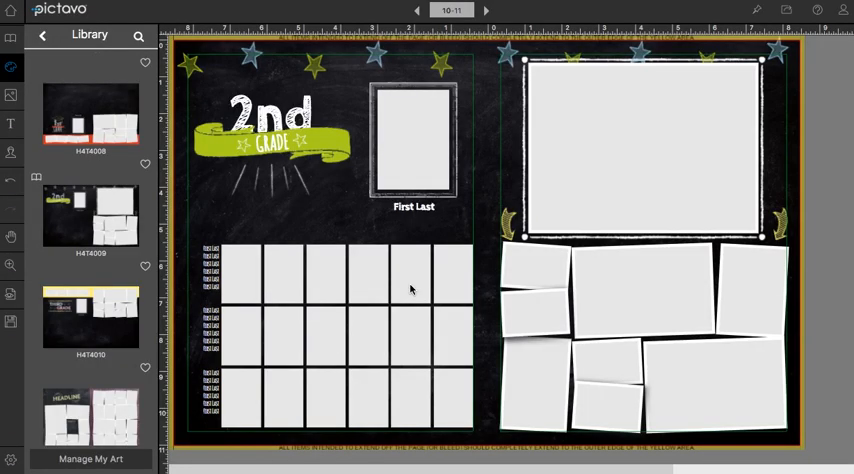
click(275, 140)
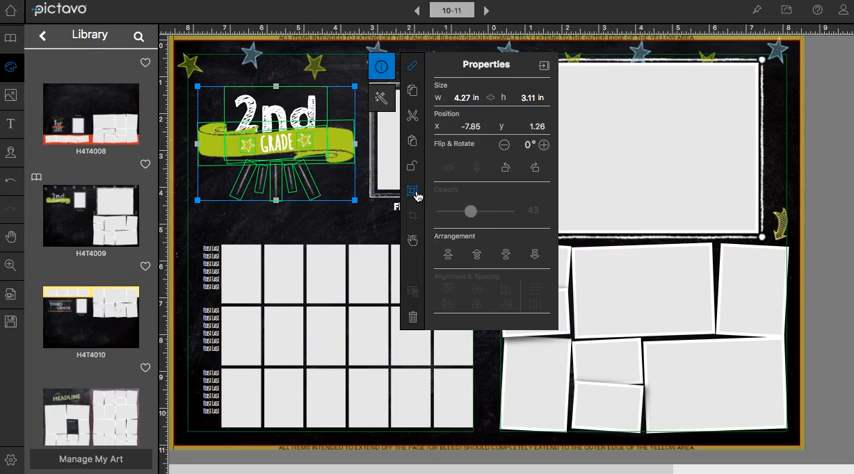
mouse_move(413, 193)
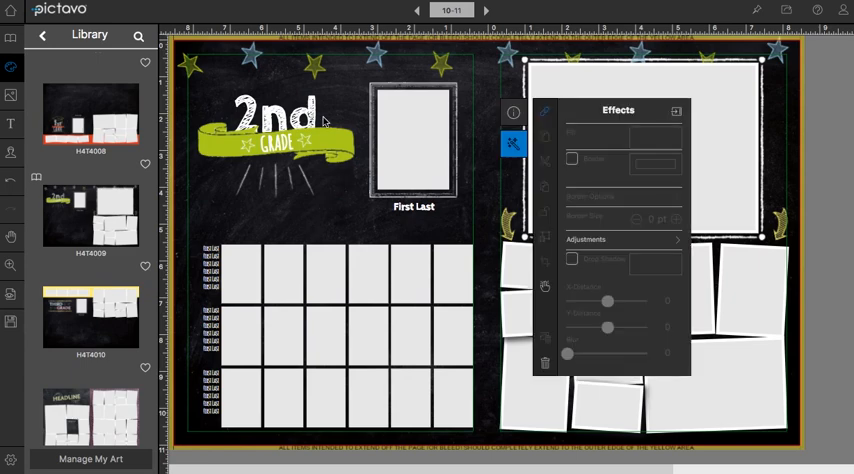
click(275, 120)
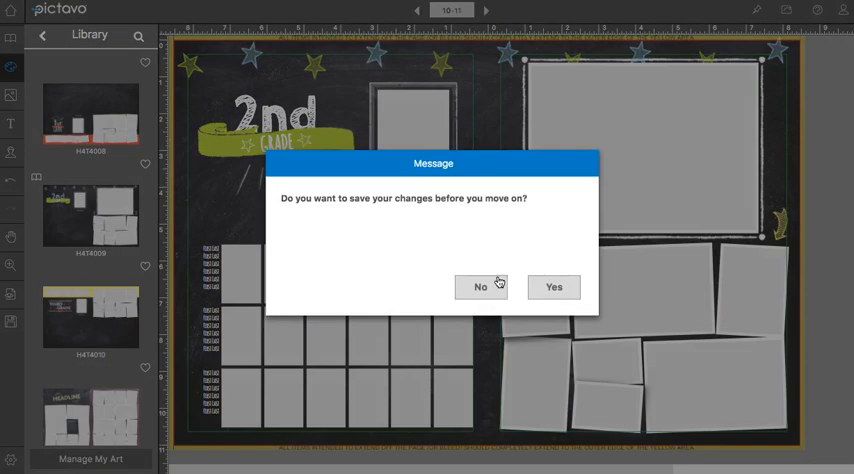
Step: Save changes, move to pages 12–13, and open the Snippets library
click(480, 287)
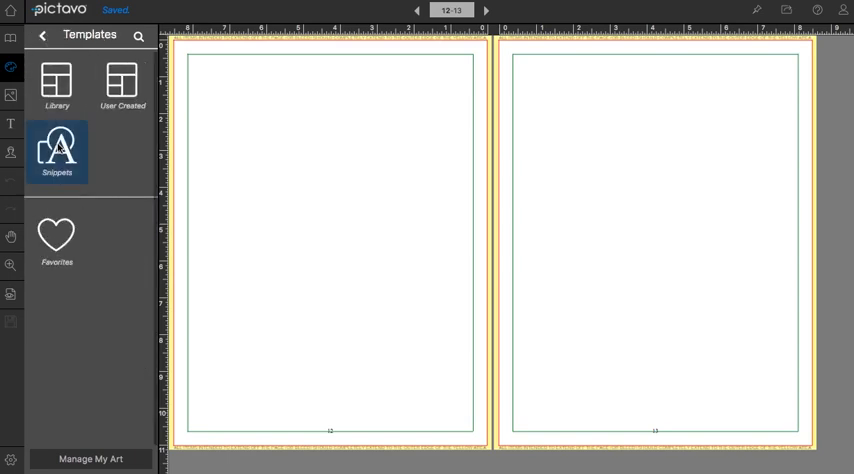
click(57, 152)
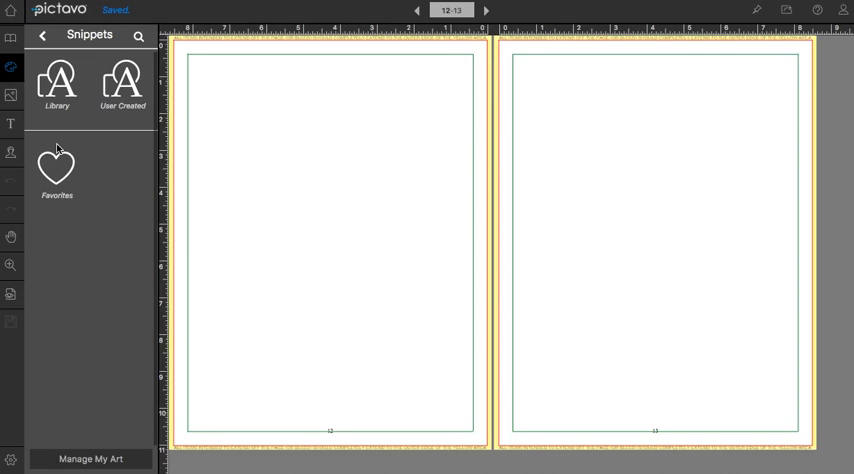
click(57, 85)
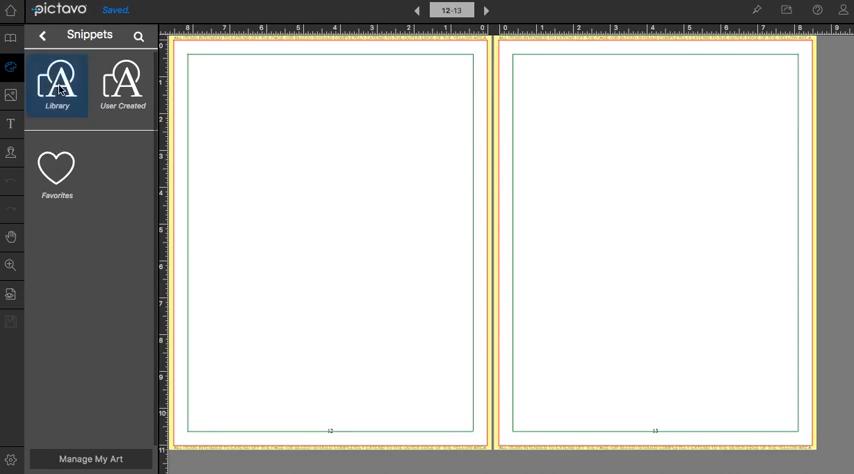
click(57, 85)
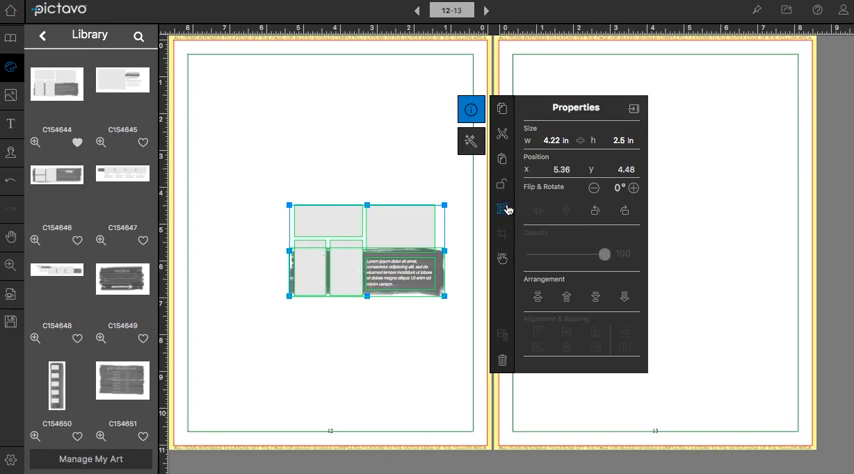
Step: Ungroup the page 12 snippet and colorize its grey text banner red
click(502, 208)
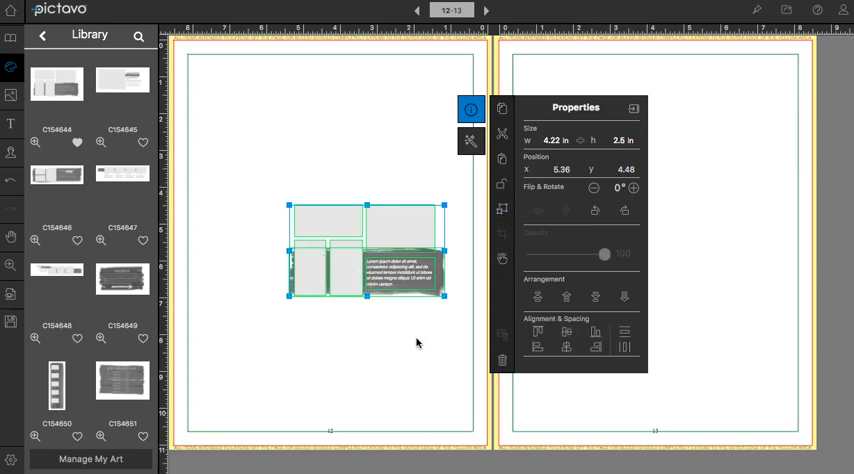
click(471, 162)
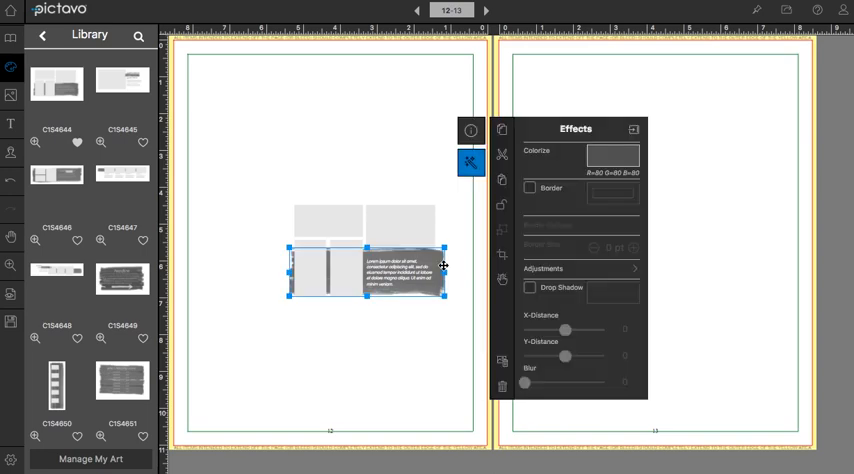
mouse_move(444, 275)
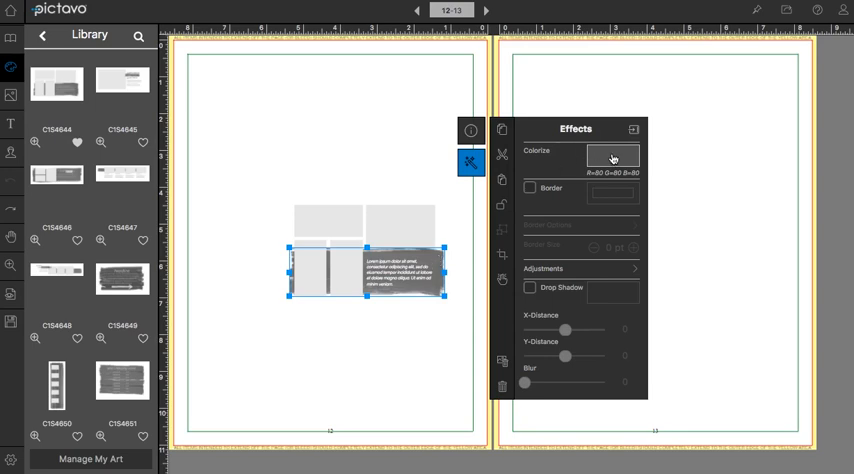
click(613, 157)
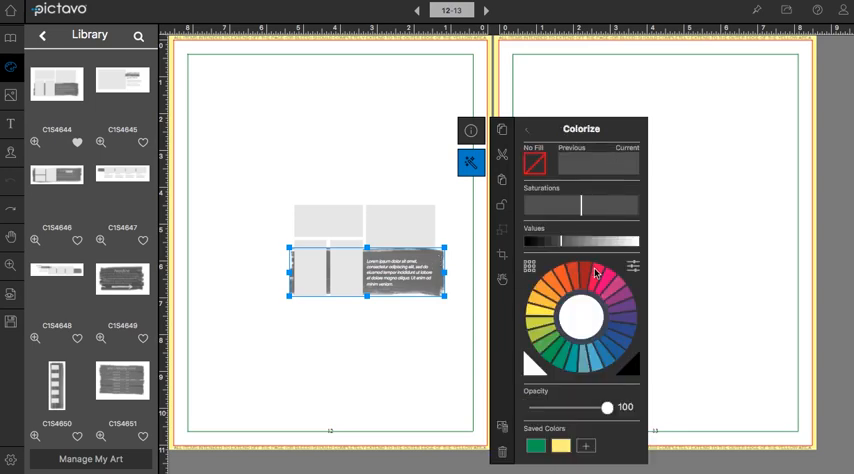
click(596, 273)
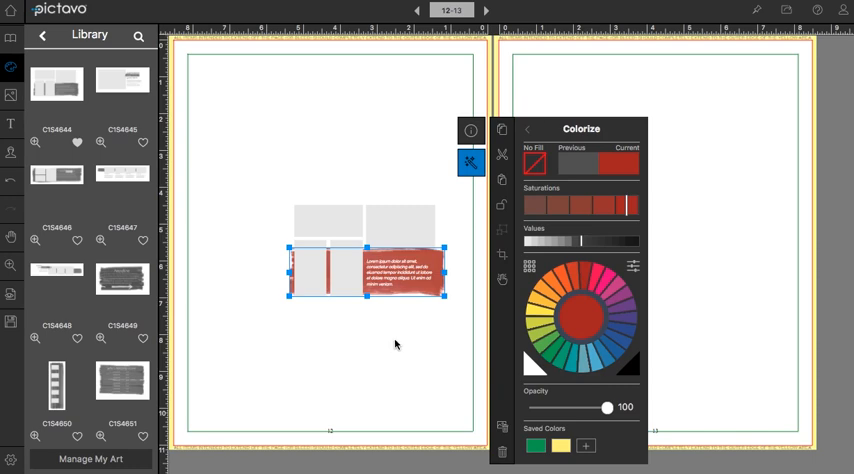
click(527, 128)
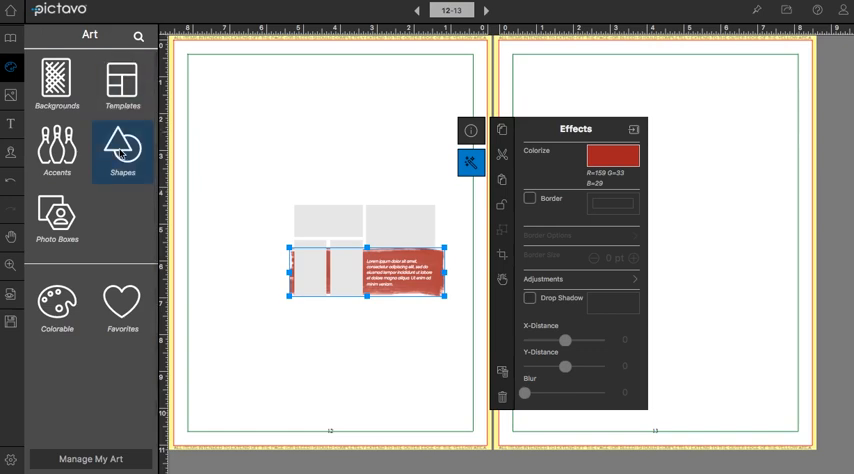
Step: Add a red circle shape from Art > Shapes to page 12's upper left
click(122, 150)
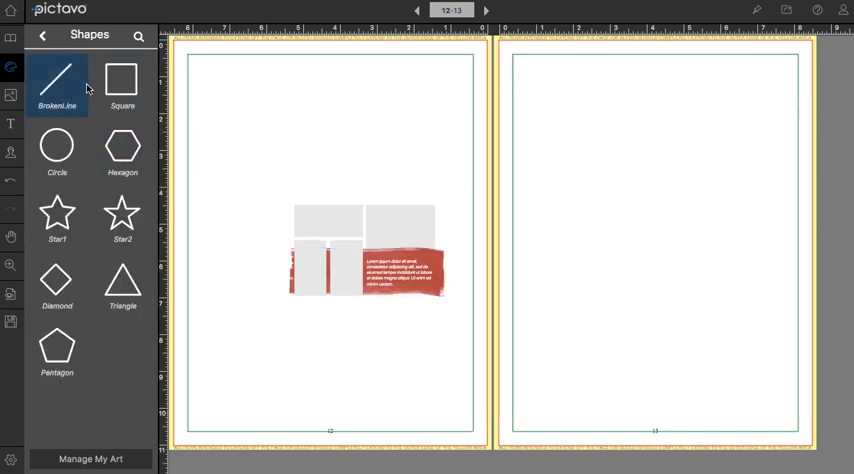
click(57, 148)
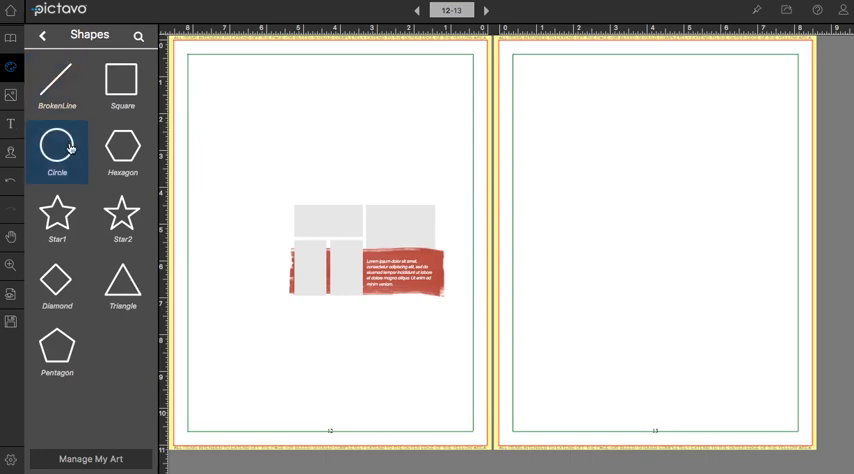
click(57, 147)
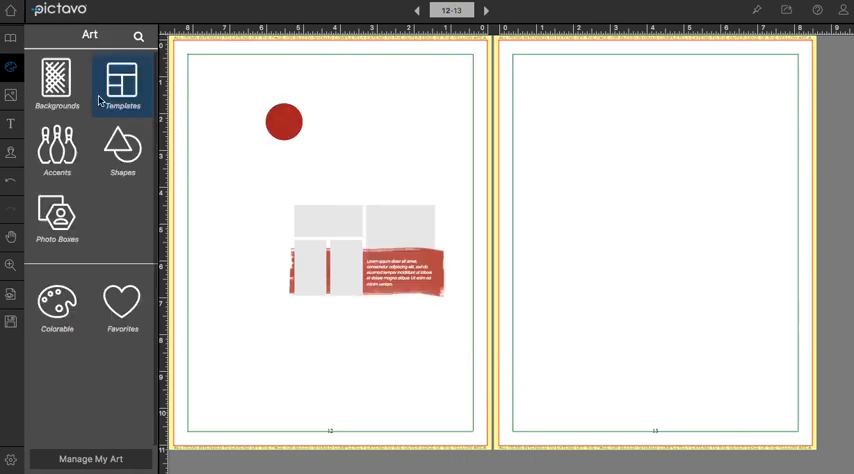
click(122, 150)
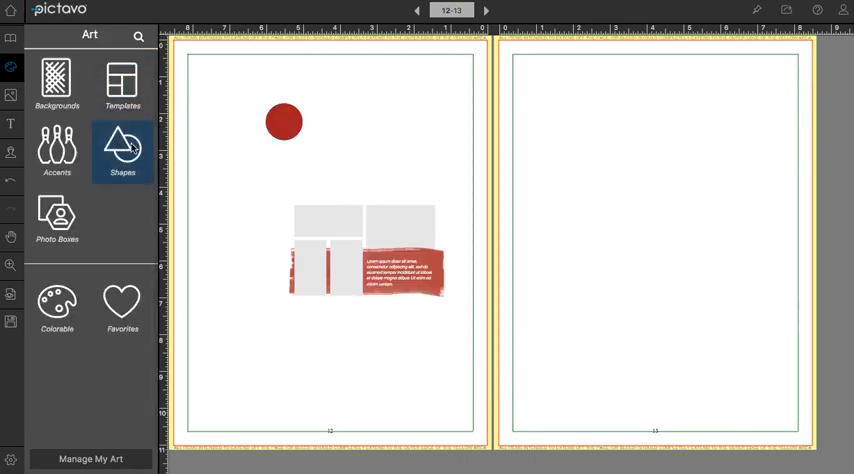
Step: Place the Star1 shaped photo box near the bottom left of page 12
click(57, 215)
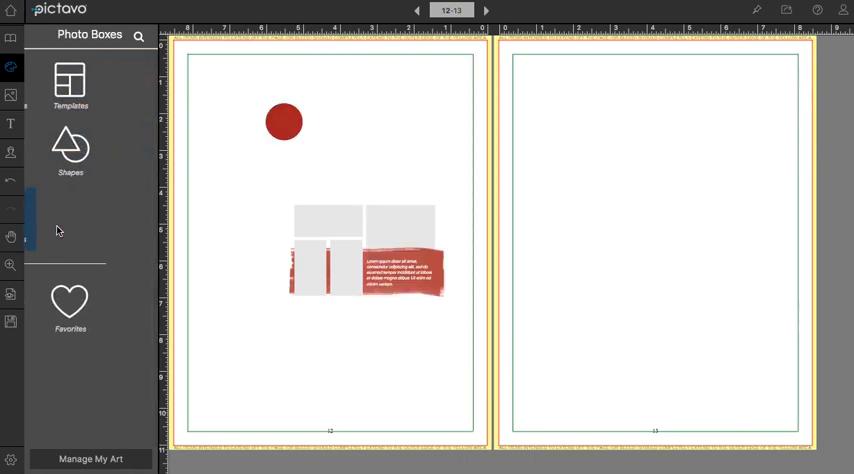
click(70, 145)
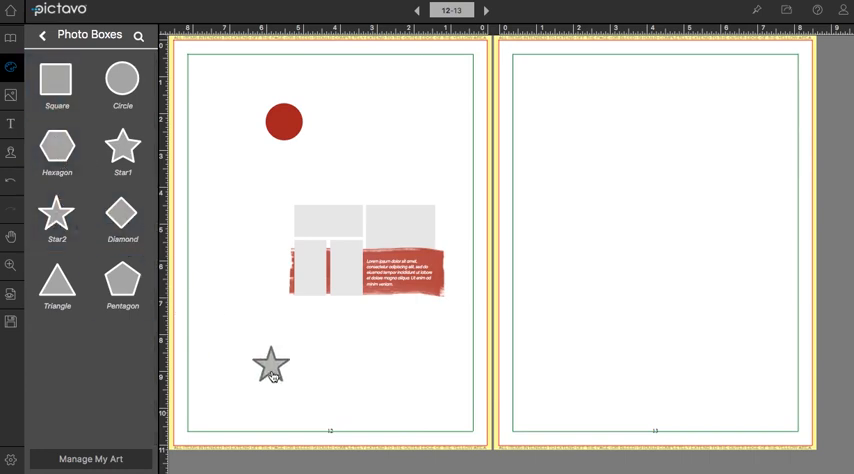
click(271, 365)
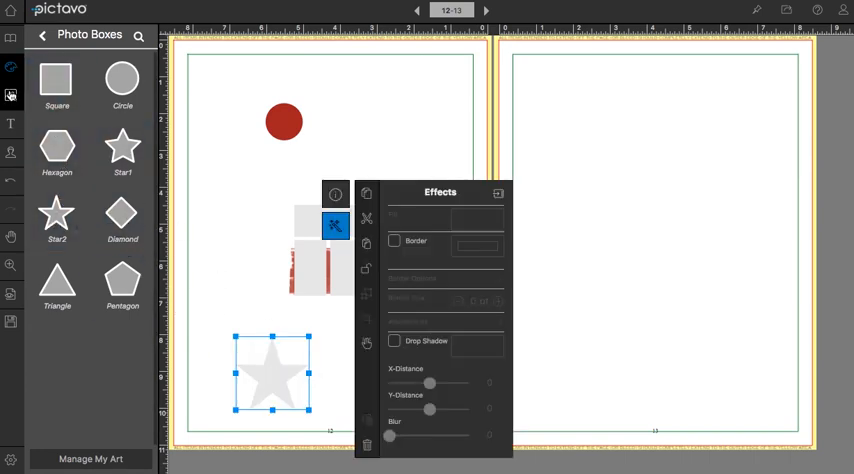